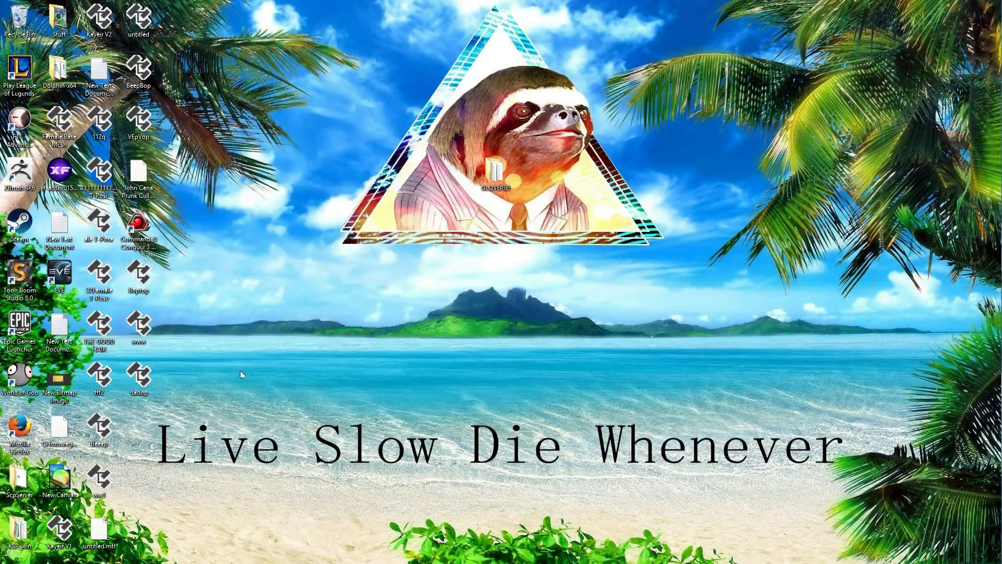
{"action": "mouse_move", "coordinate": [213, 395]}
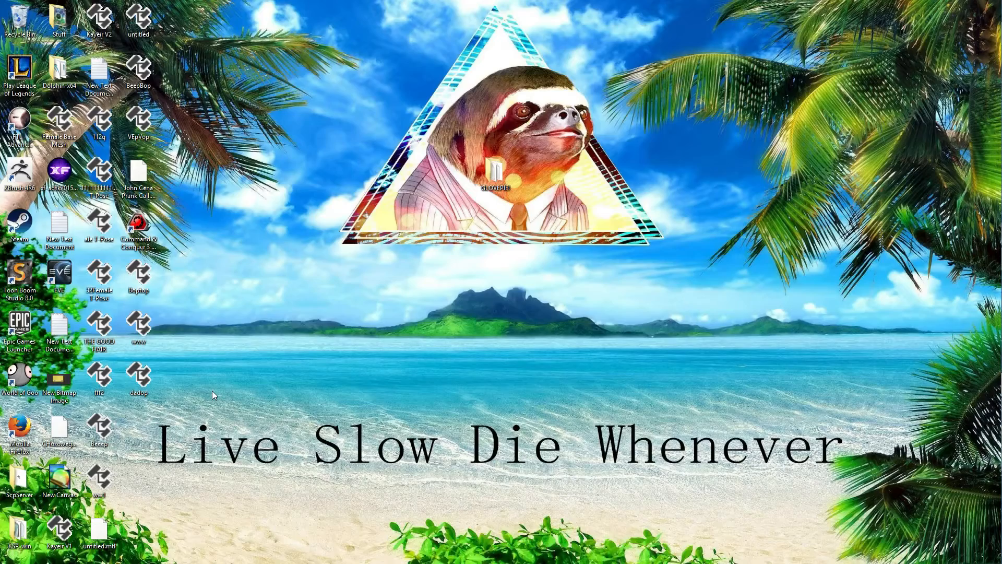
{"action": "mouse_move", "coordinate": [42, 499]}
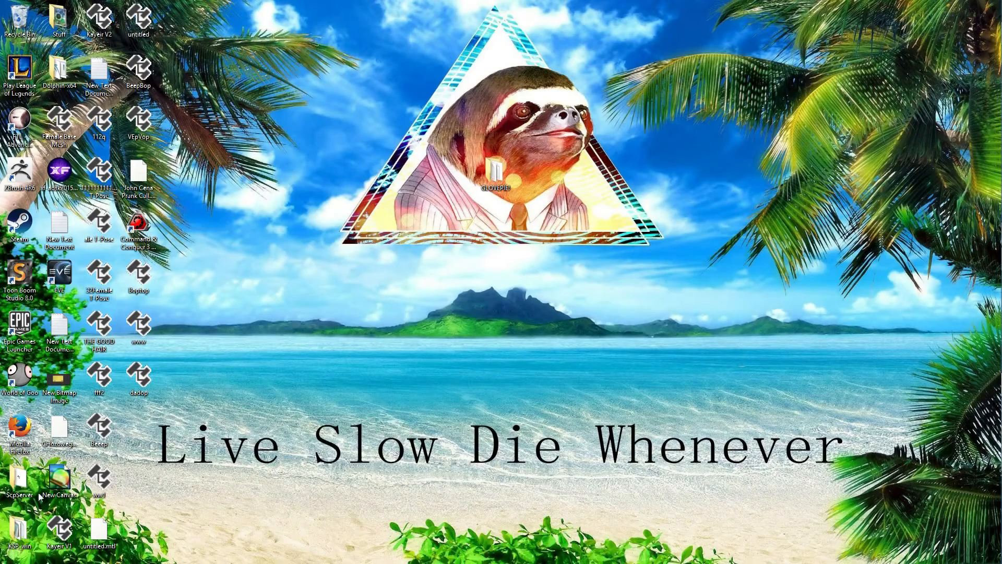
Browse into the desktop ScpServer folder, look inside bin, and return to ScpServer.
{"action": "double_click", "coordinate": [19, 476]}
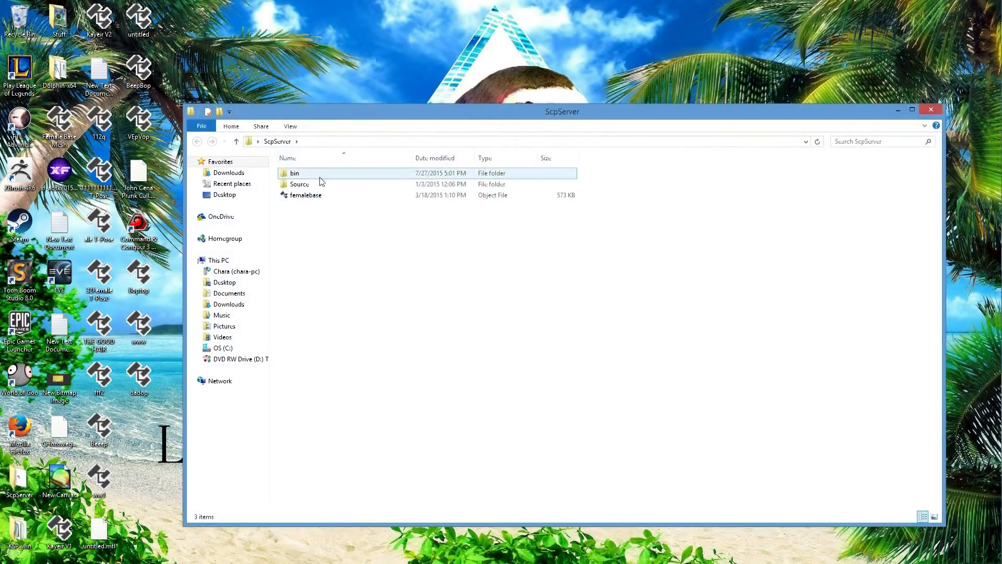
{"action": "double_click", "coordinate": [294, 172]}
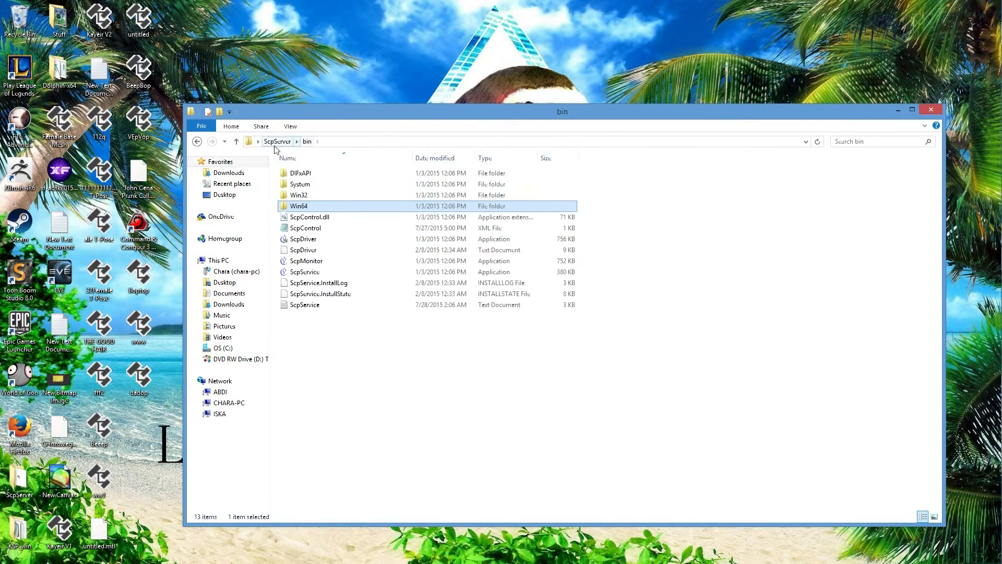
{"action": "left_click", "coordinate": [278, 141]}
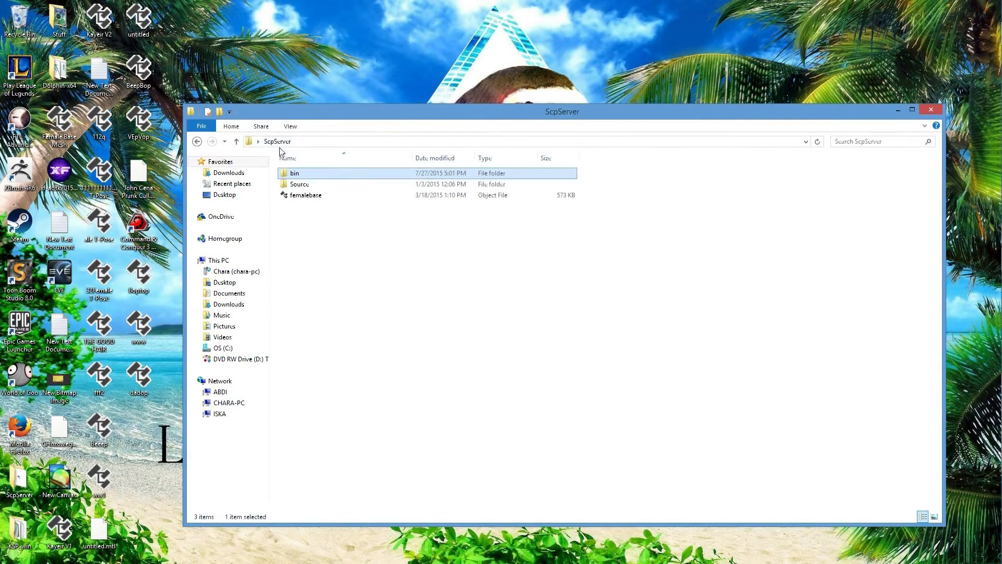
Show the Source folder contents and go into the ScpControl project folder.
{"action": "double_click", "coordinate": [300, 184]}
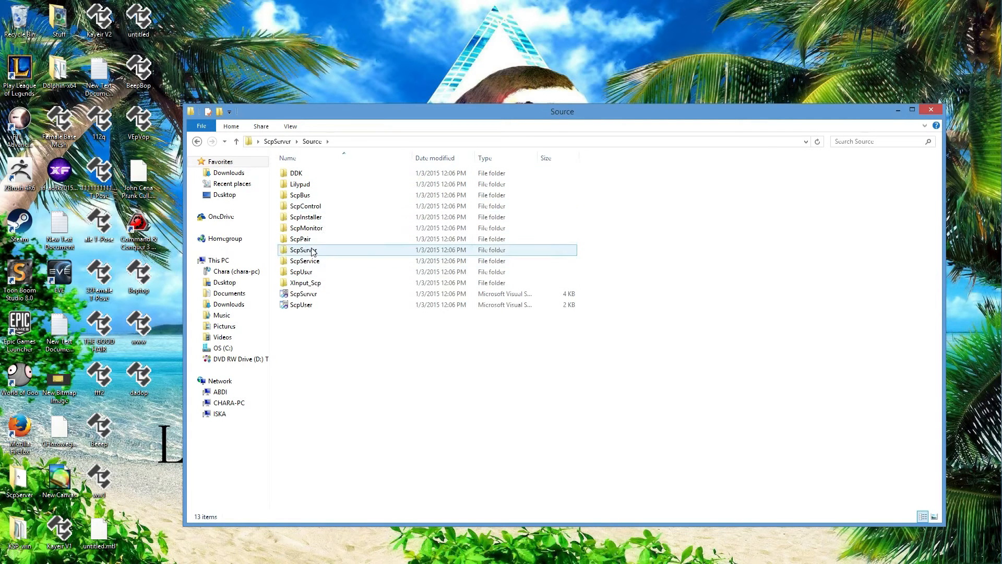
{"action": "left_click", "coordinate": [306, 217]}
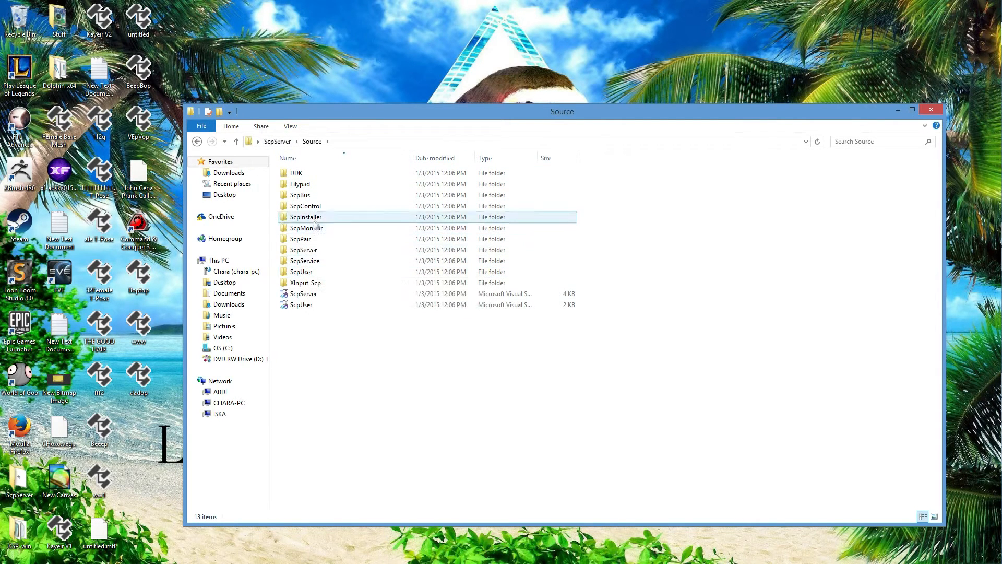
{"action": "double_click", "coordinate": [306, 217]}
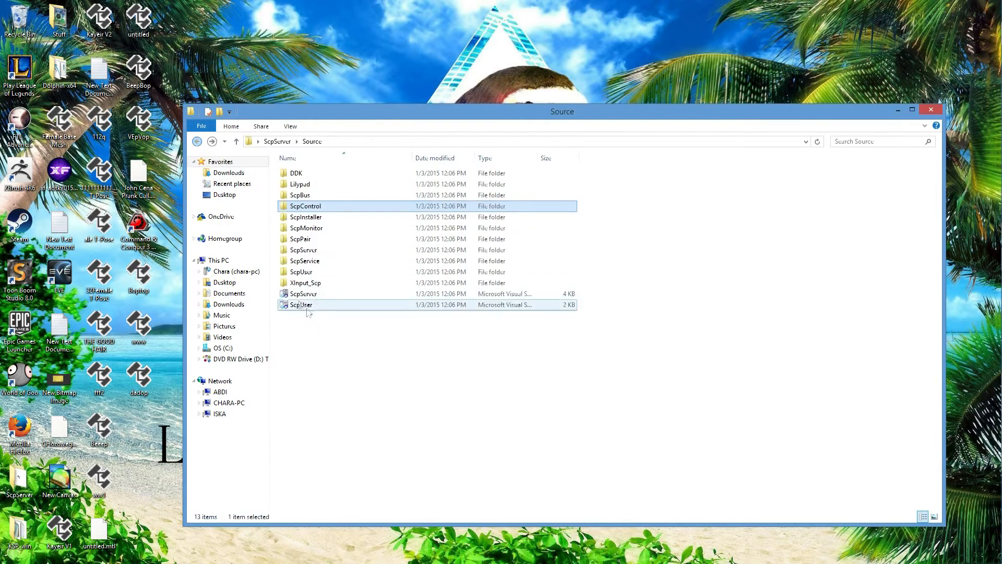
{"action": "double_click", "coordinate": [306, 227]}
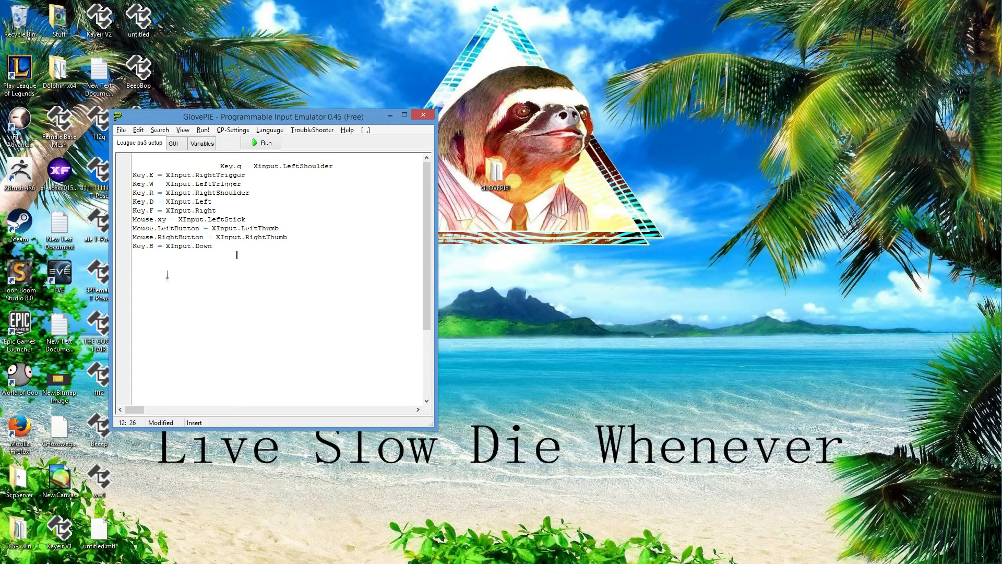
{"action": "mouse_move", "coordinate": [153, 284]}
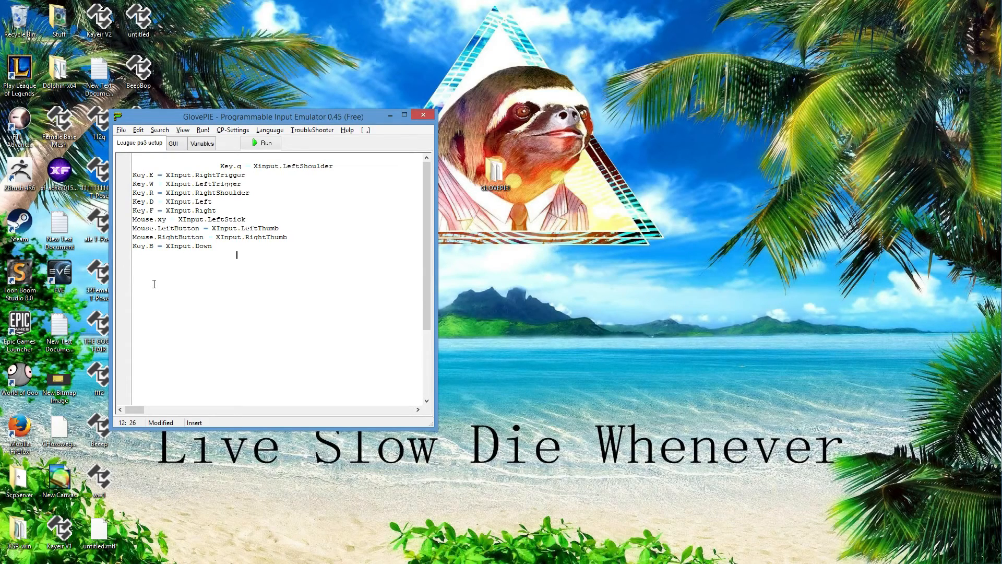